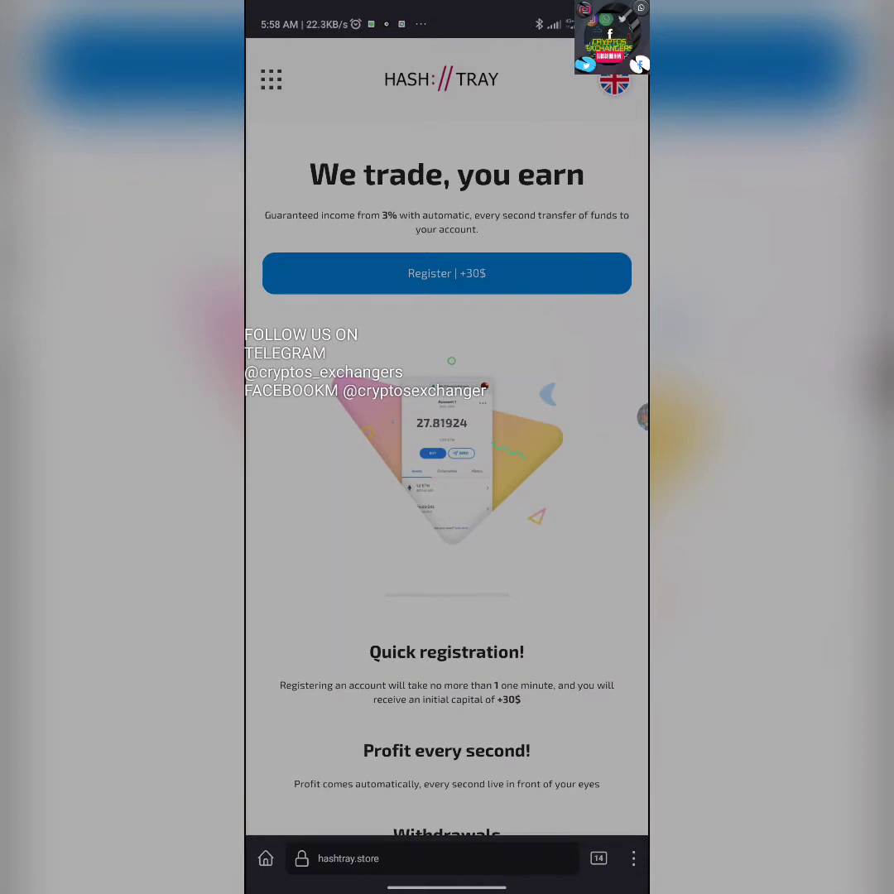
# Step: Scroll through the withdrawal options for electronic payment systems and bank cards, with their commissions
pyautogui.scroll(-3)
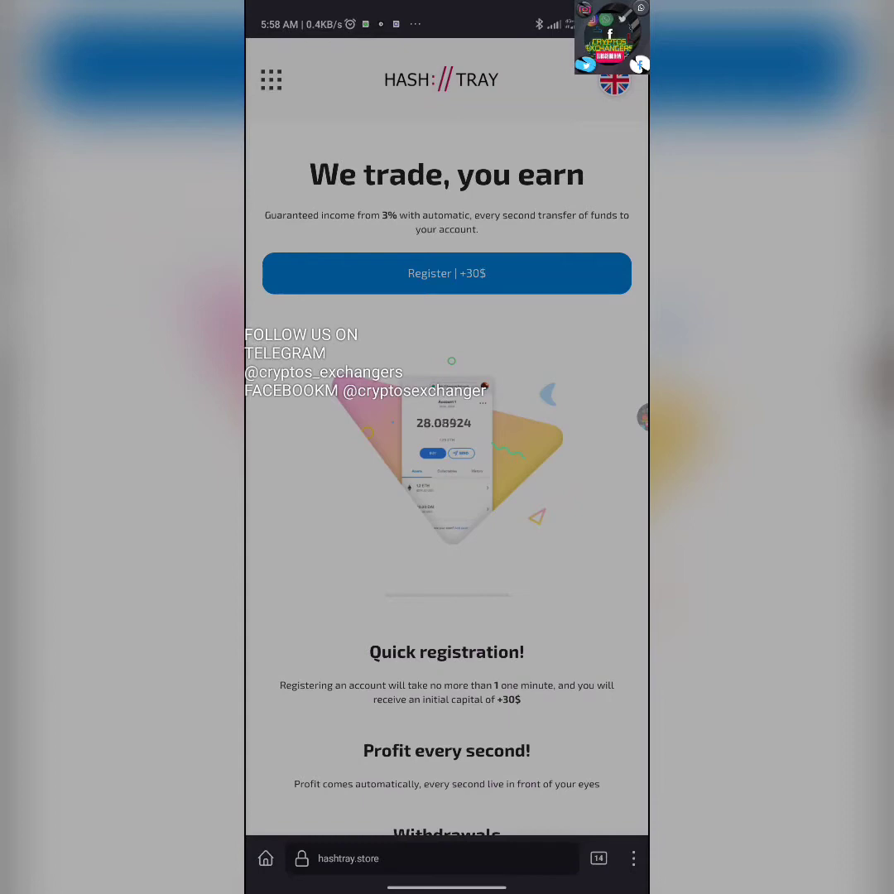
pyautogui.scroll(-3)
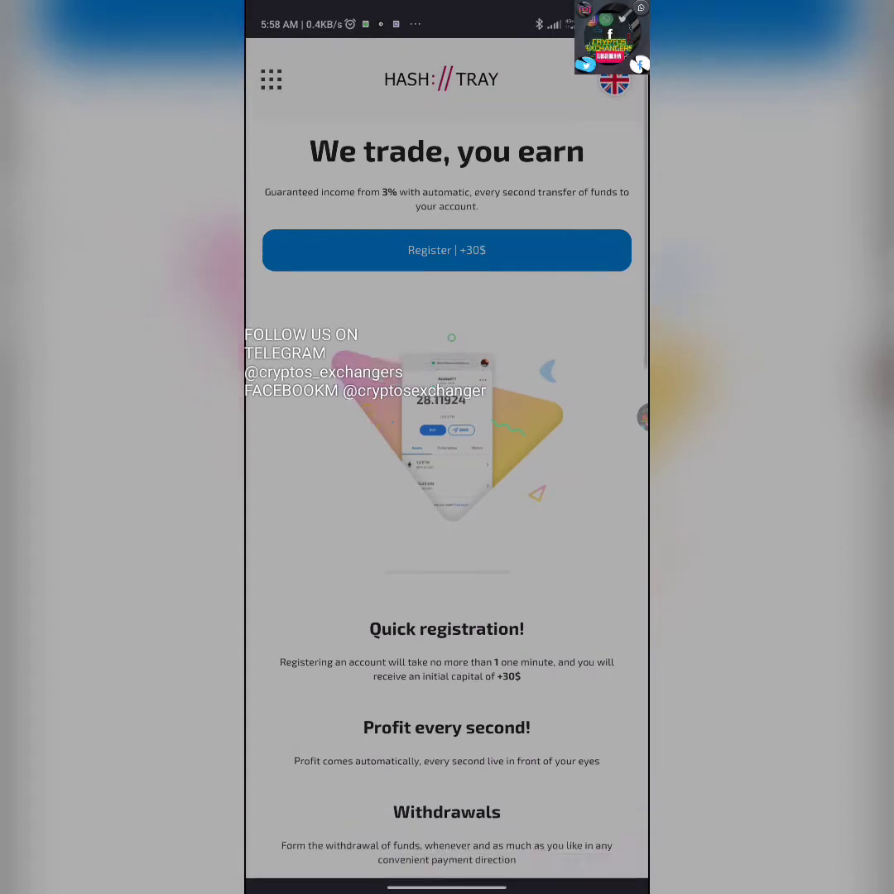
pyautogui.scroll(-3)
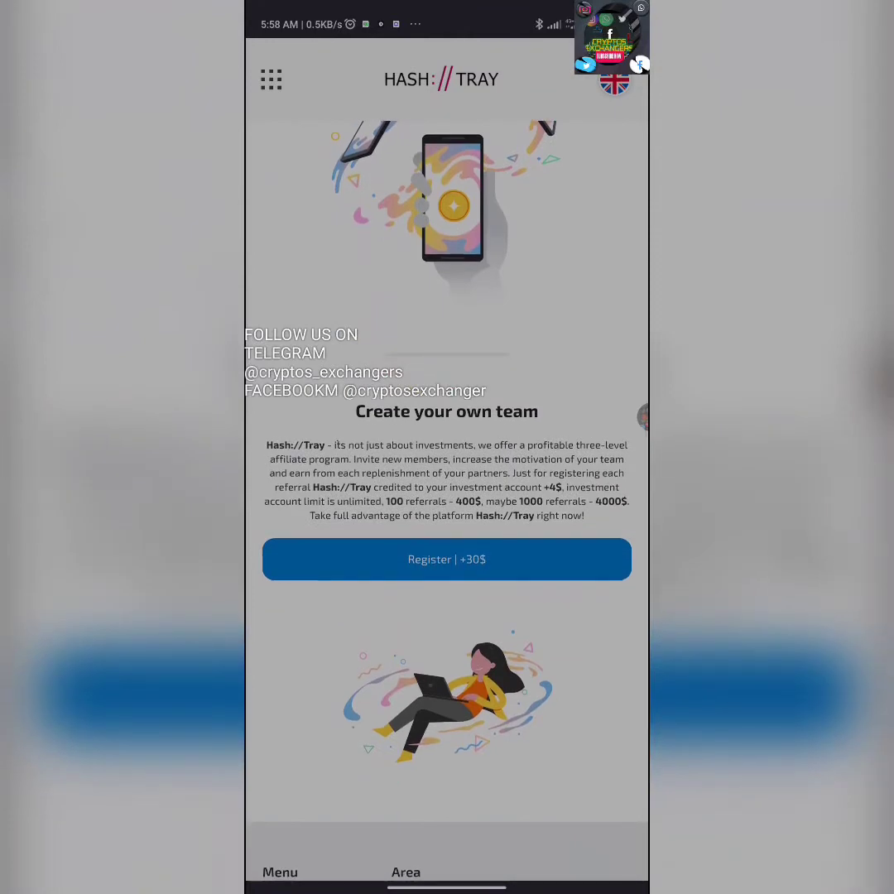
pyautogui.scroll(-3)
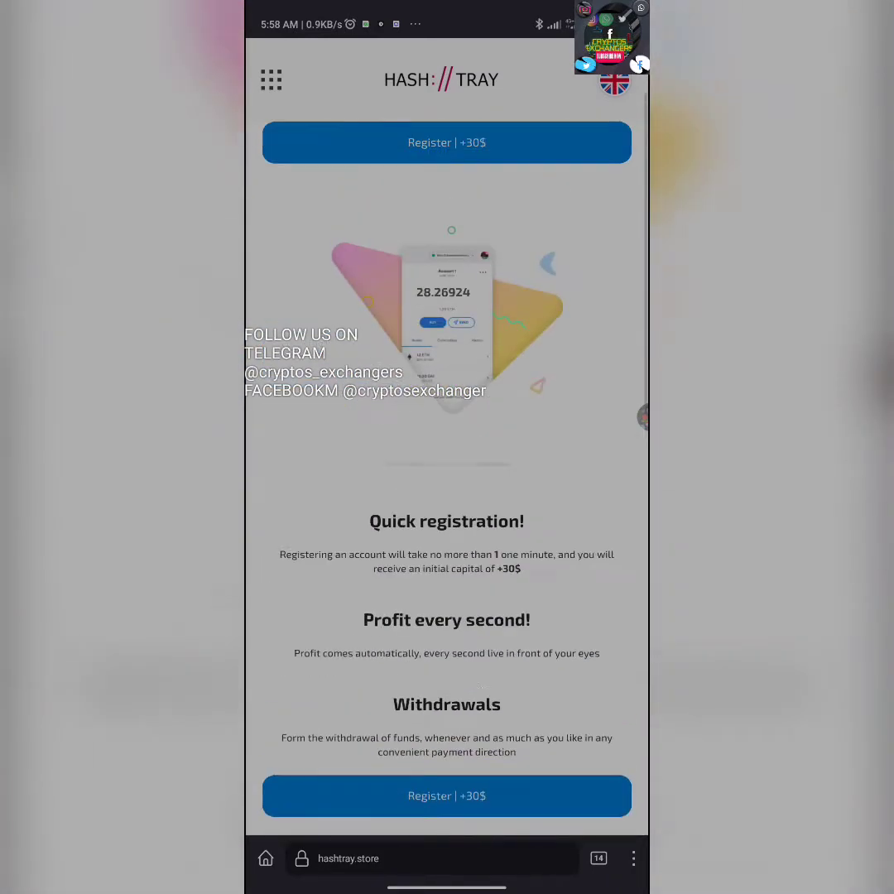
pyautogui.scroll(-3)
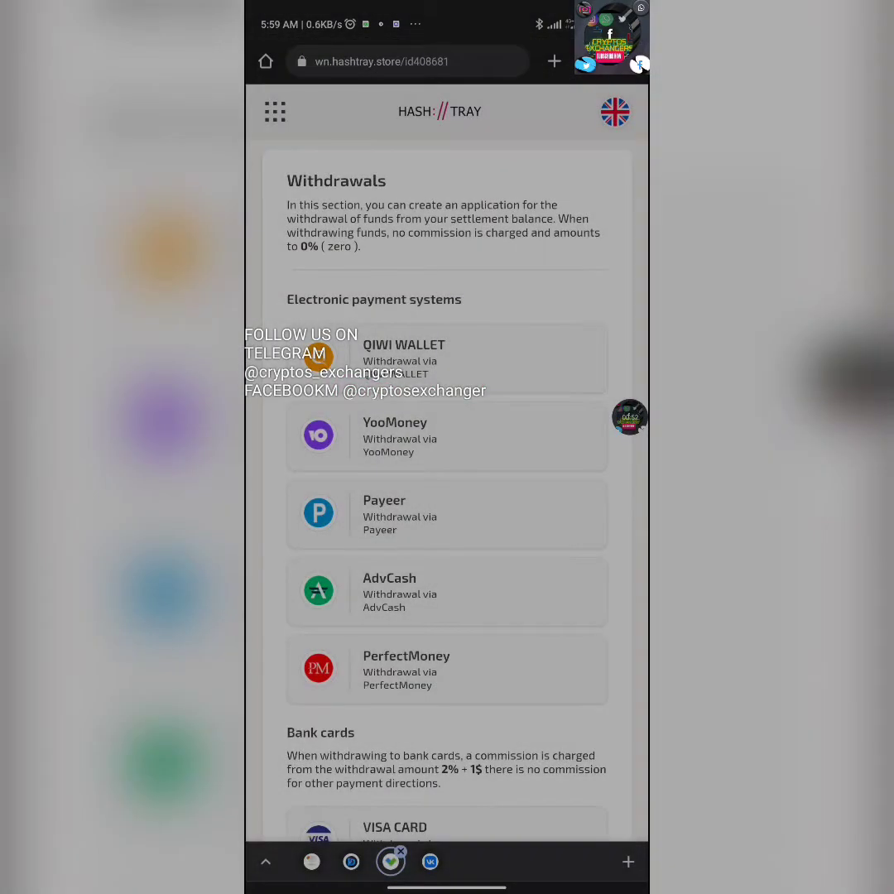
pyautogui.scroll(-3)
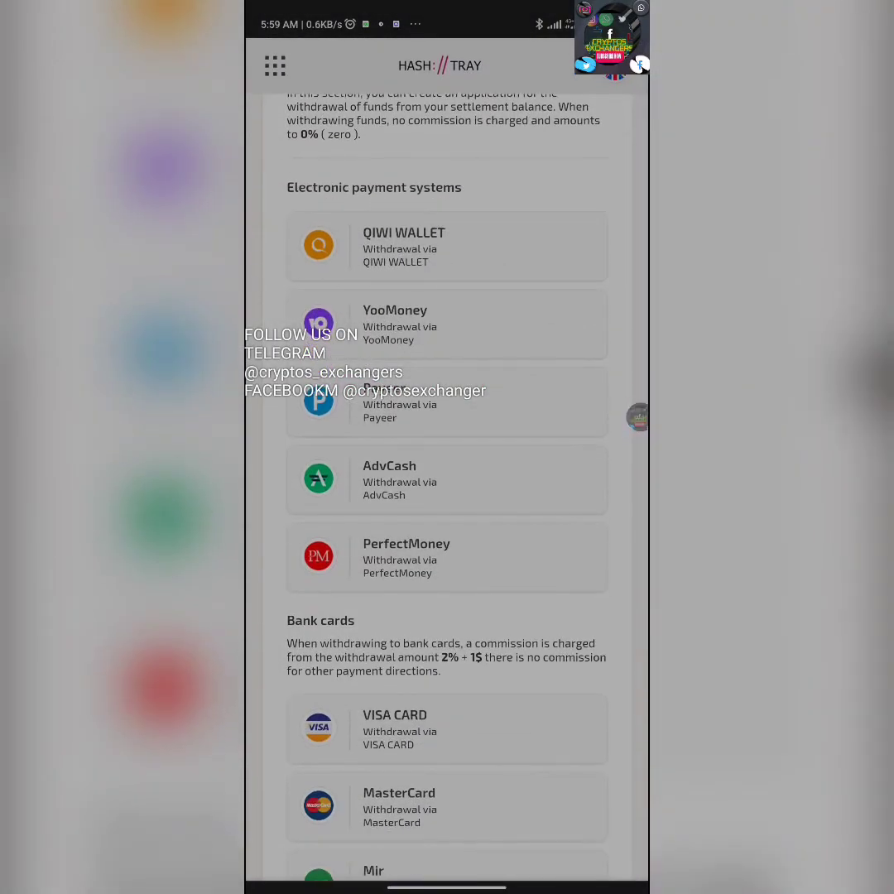
pyautogui.scroll(-3)
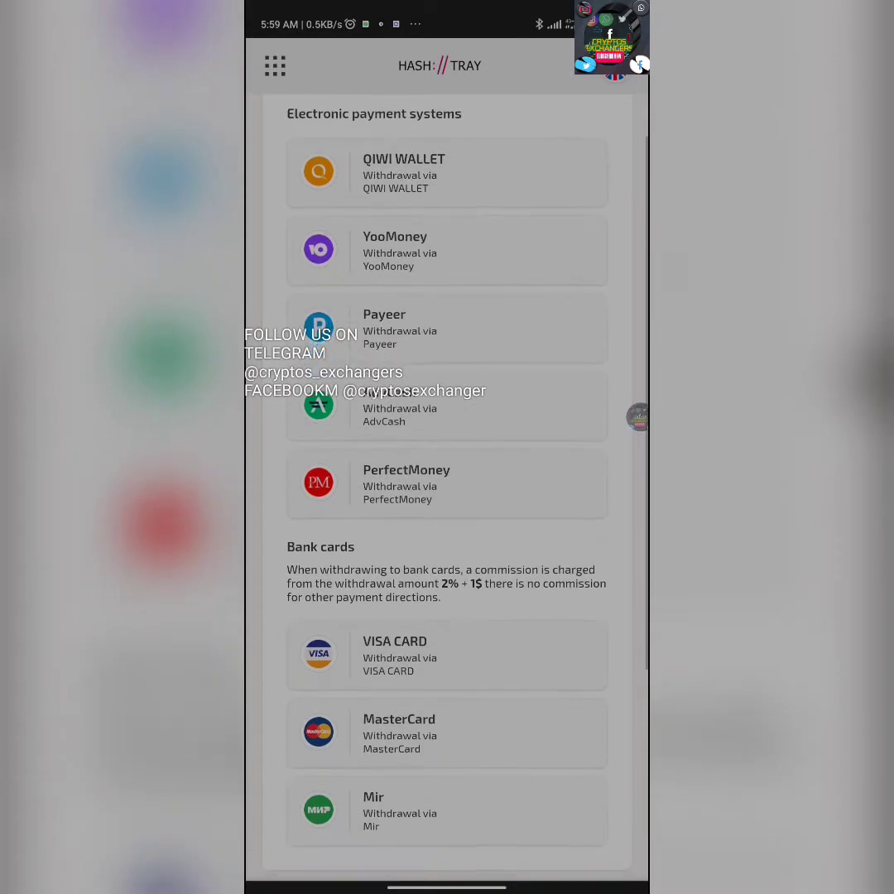
pyautogui.scroll(-3)
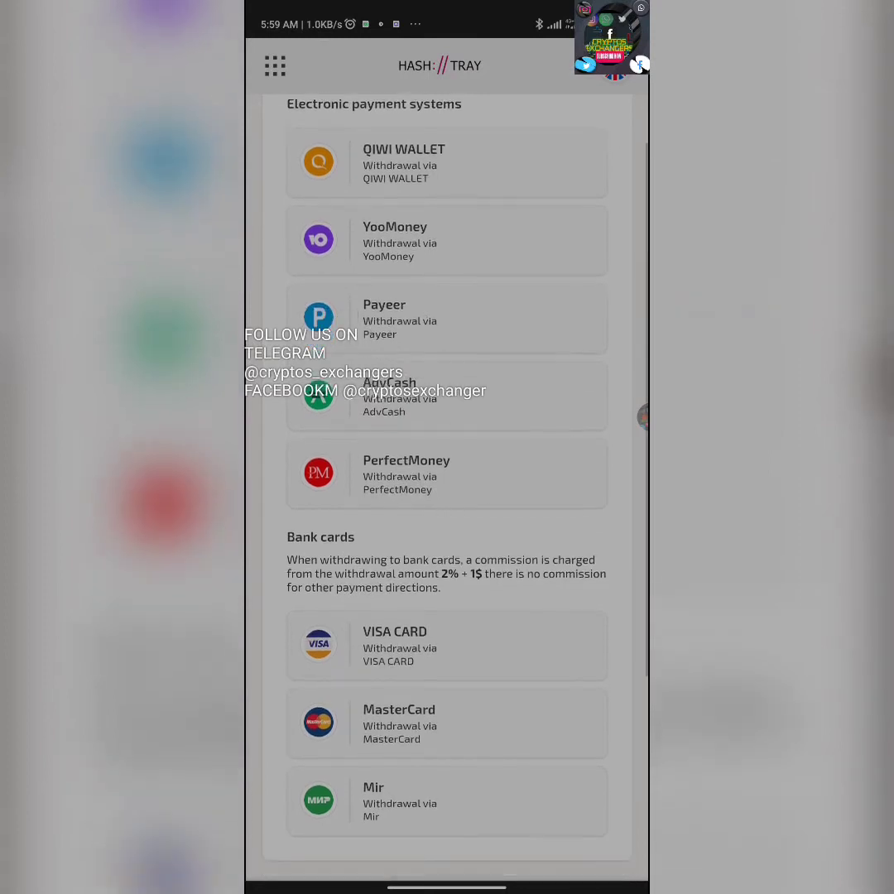
pyautogui.scroll(-3)
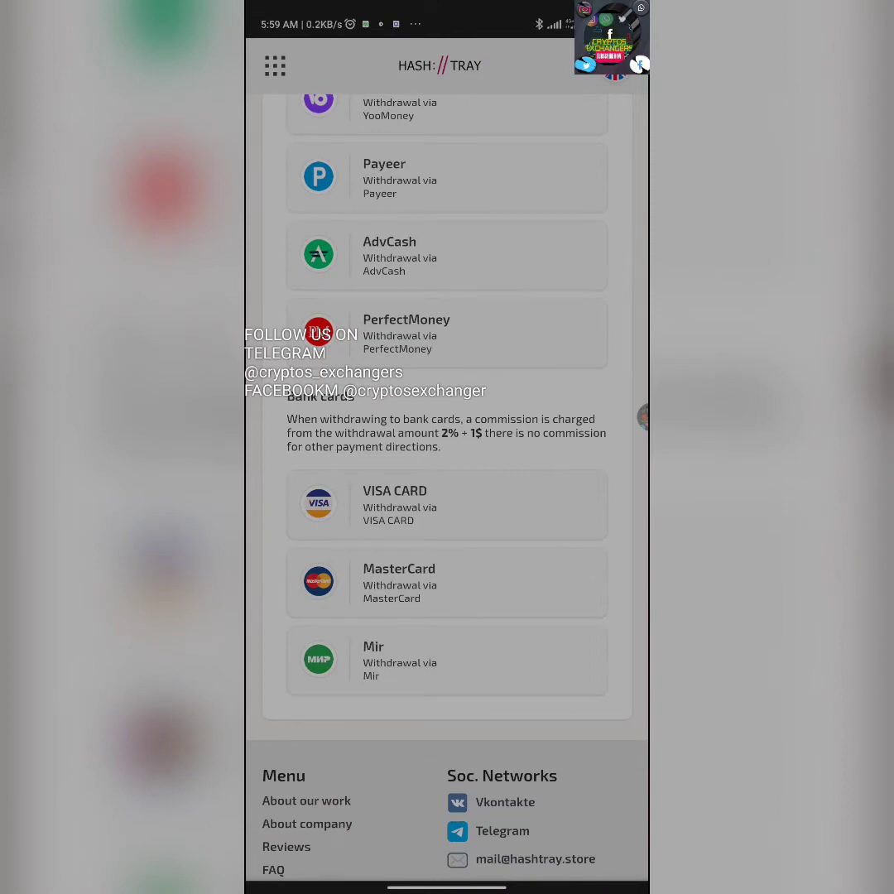
pyautogui.scroll(-3)
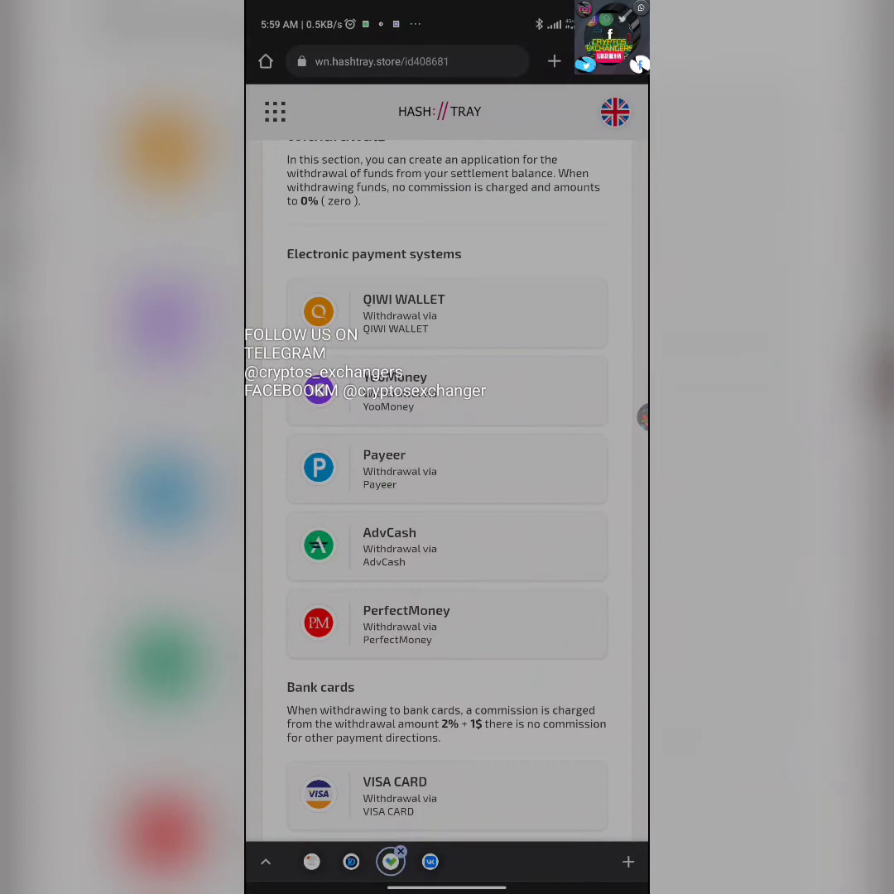
pyautogui.scroll(-3)
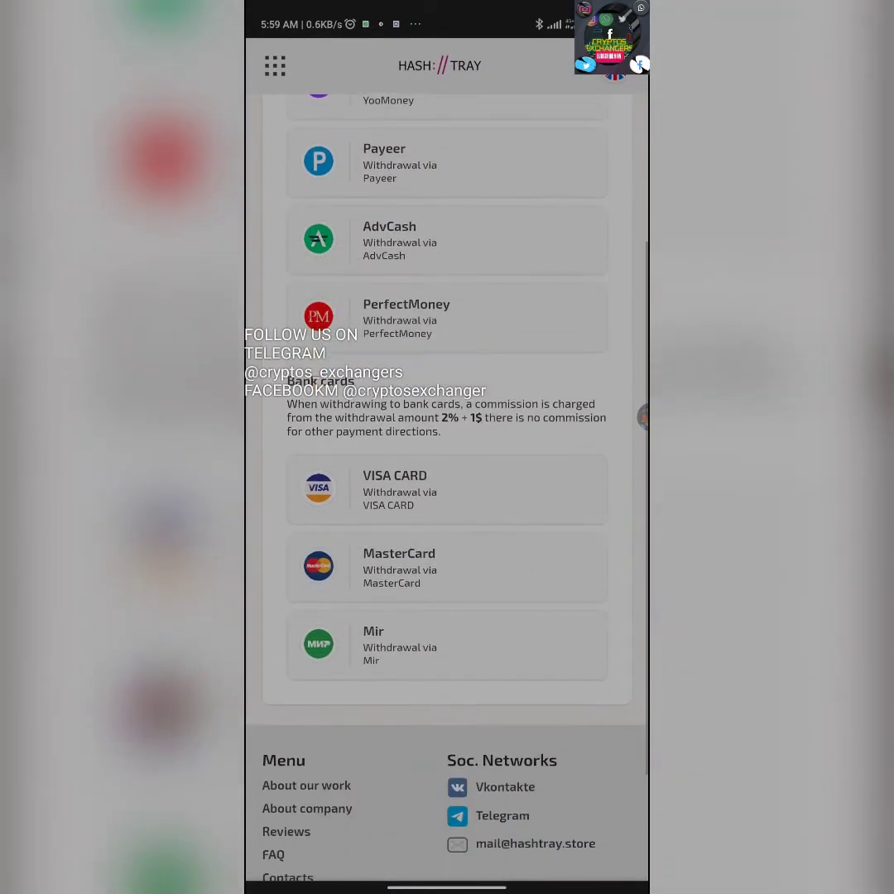
pyautogui.scroll(-3)
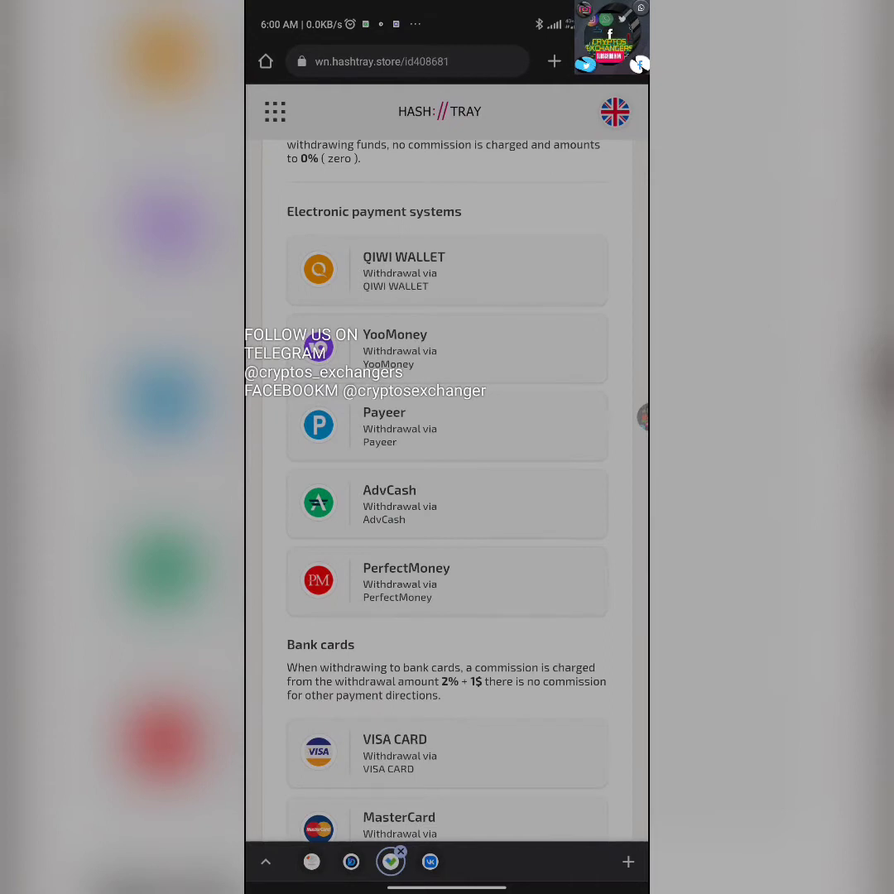
pyautogui.scroll(-3)
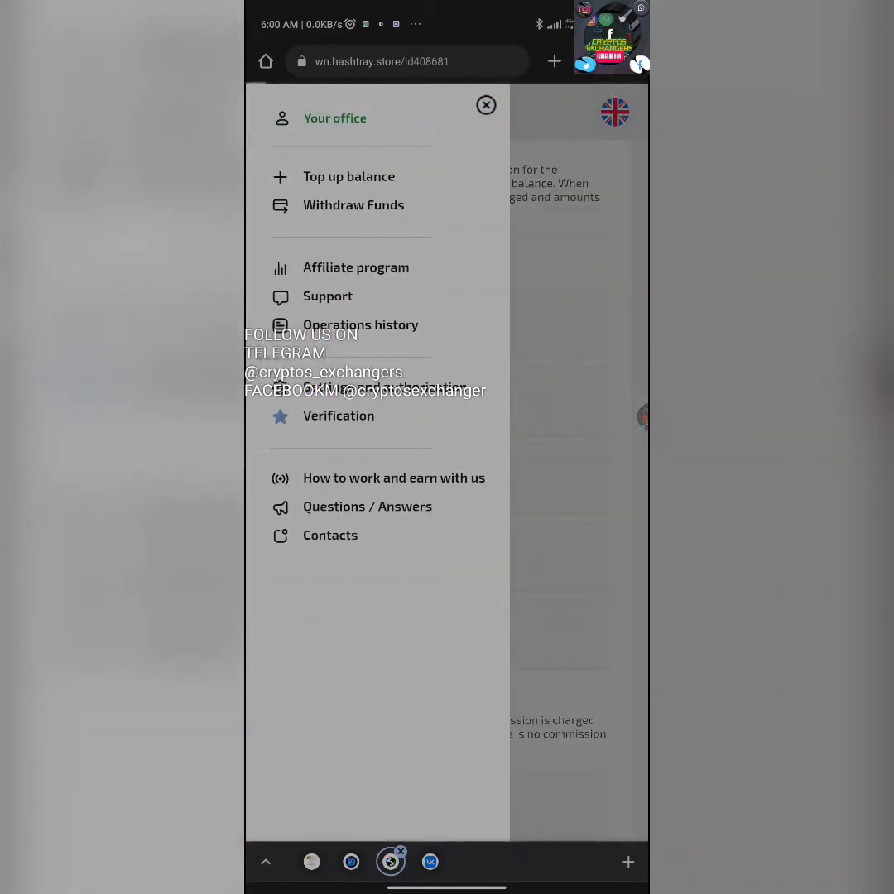
# Step: Open Your office to show the estimated balance, 3% daily profit and $69 bonus
pyautogui.click(486, 105)
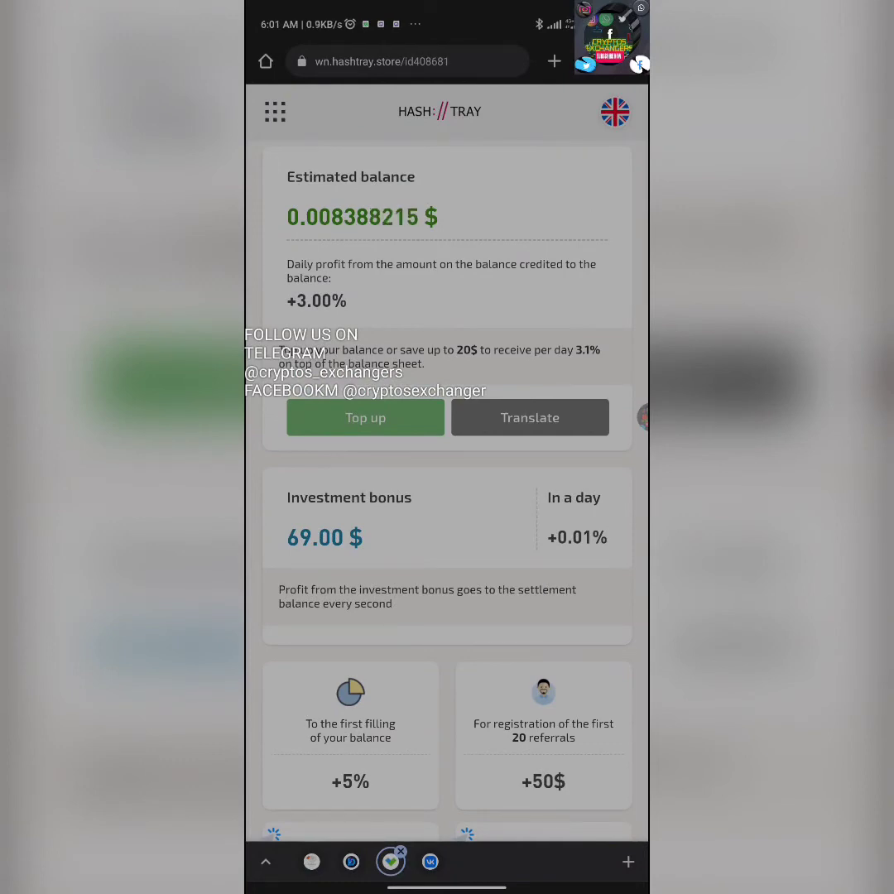
# Step: Scroll down the account office page
pyautogui.scroll(-3)
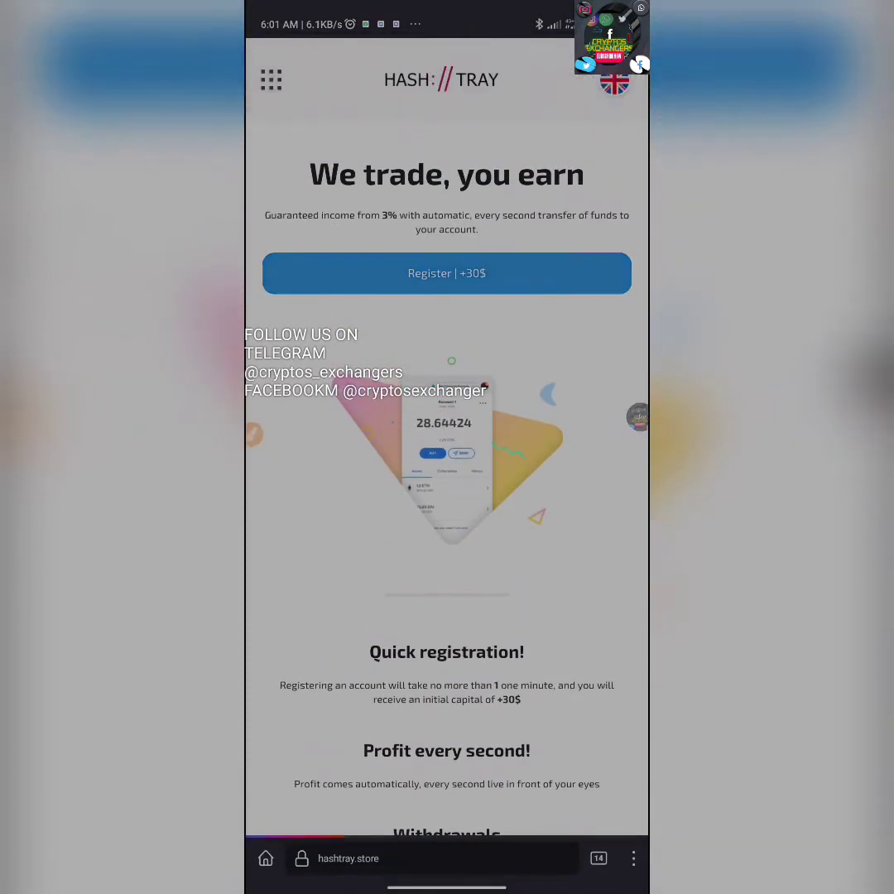
# Step: Register a new HashTray account with login glow1 and a password
pyautogui.click(447, 274)
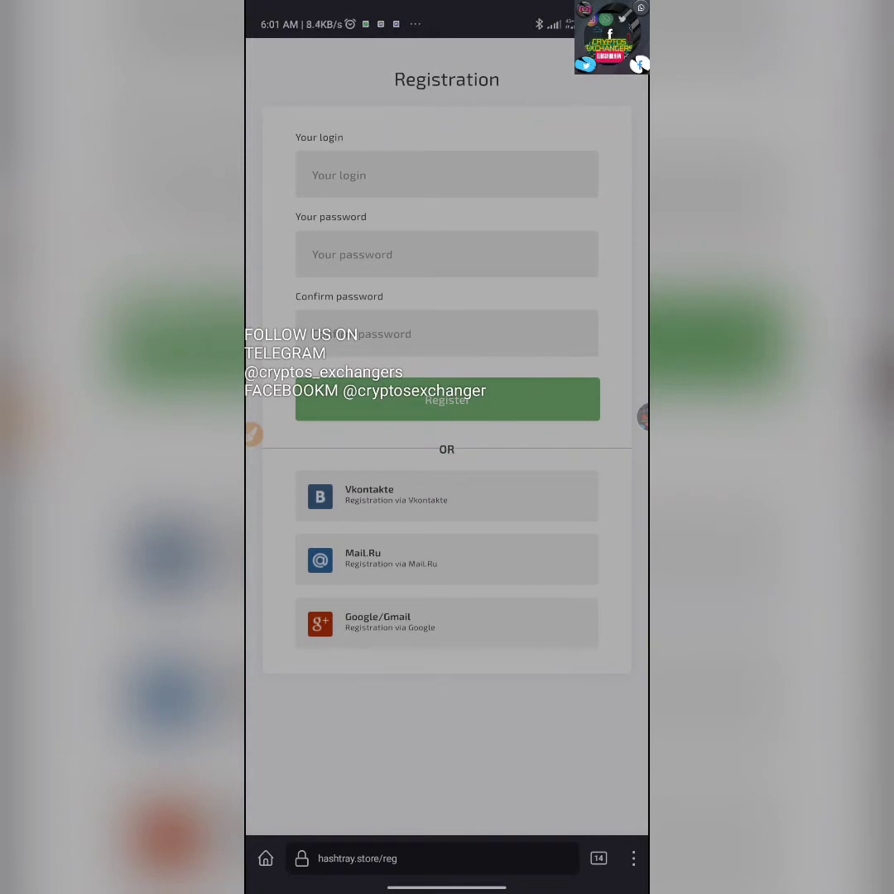
pyautogui.click(446, 174)
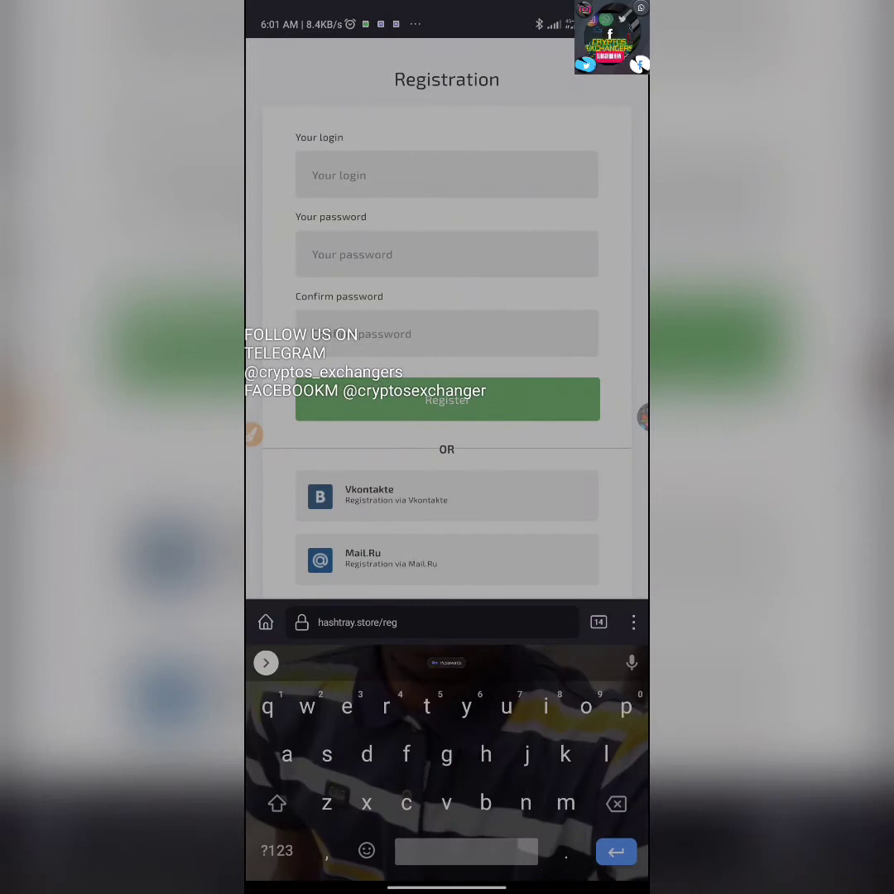
pyautogui.write('princ')
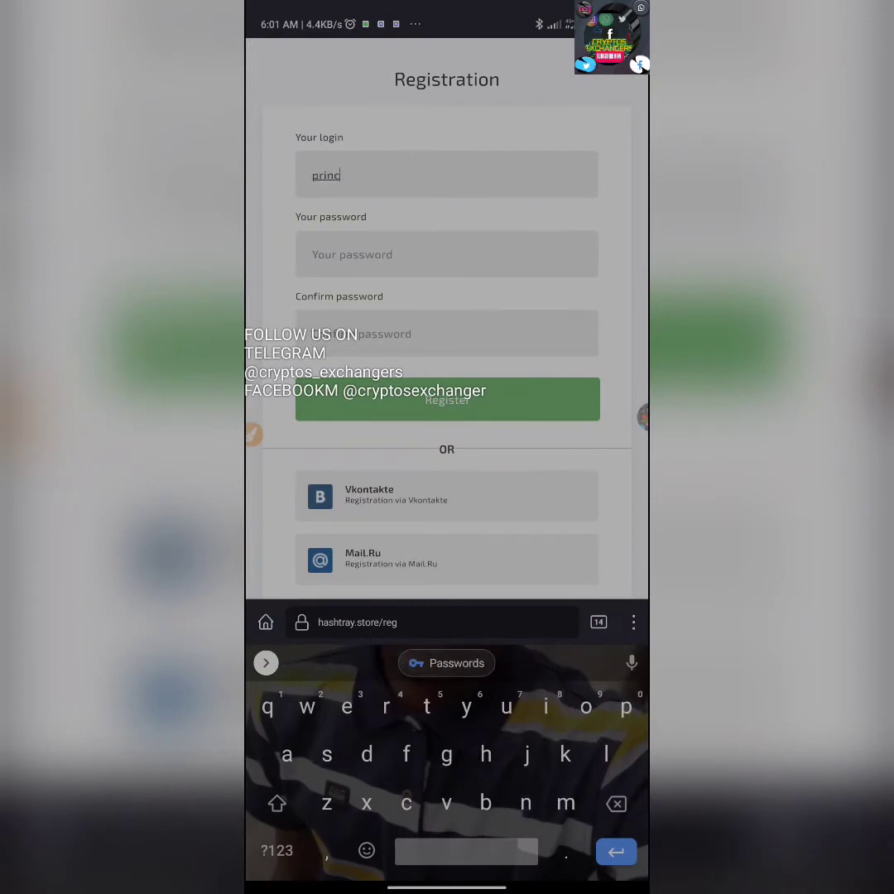
pyautogui.click(617, 803)
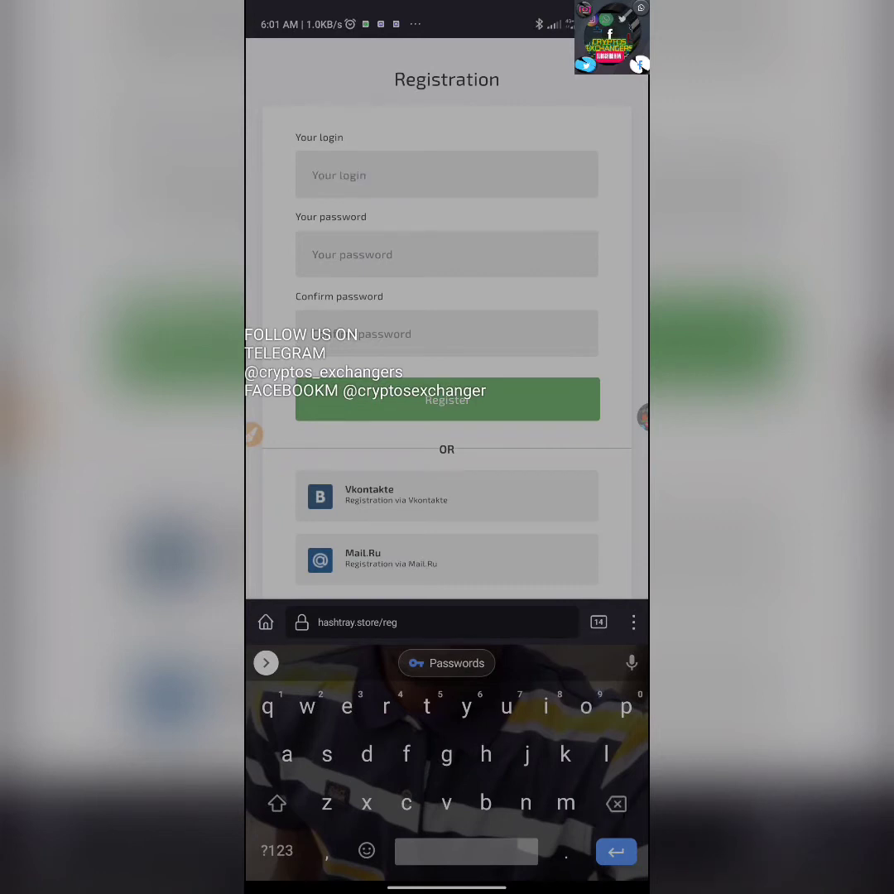
pyautogui.write('glow')
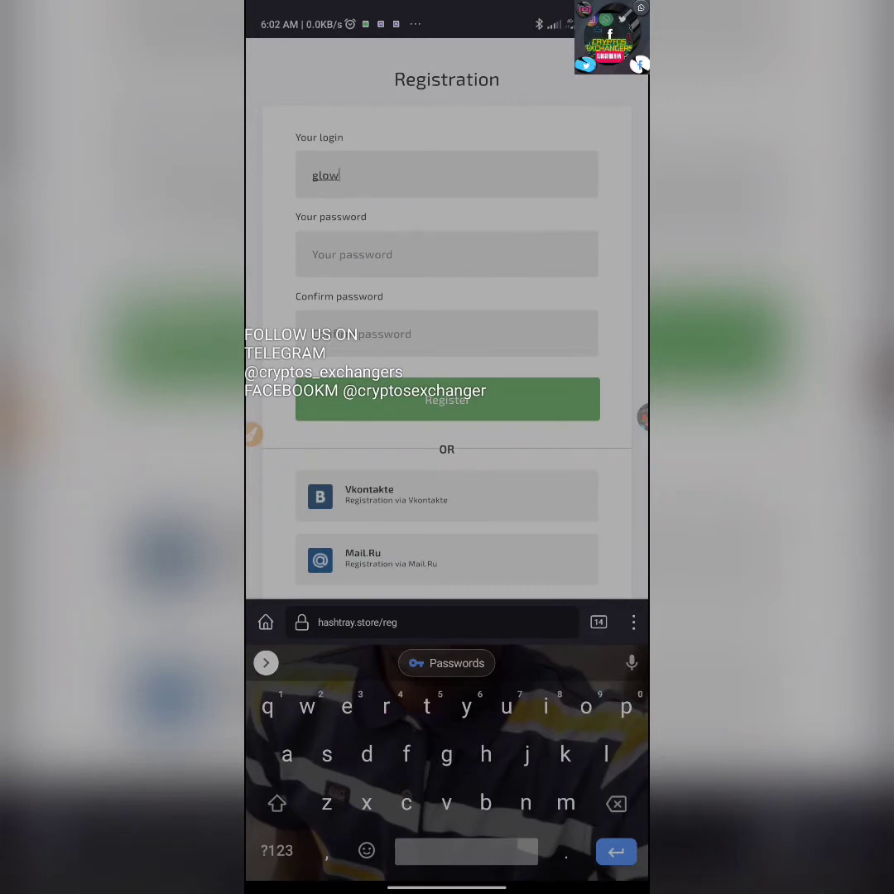
pyautogui.write('1')
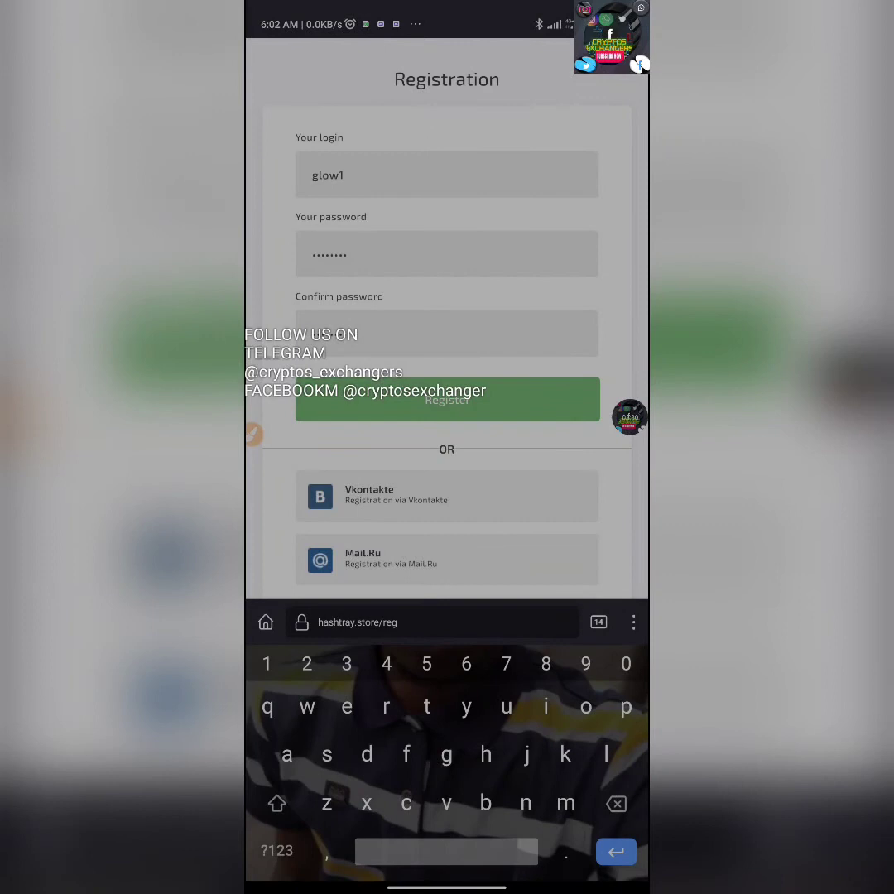
pyautogui.click(447, 399)
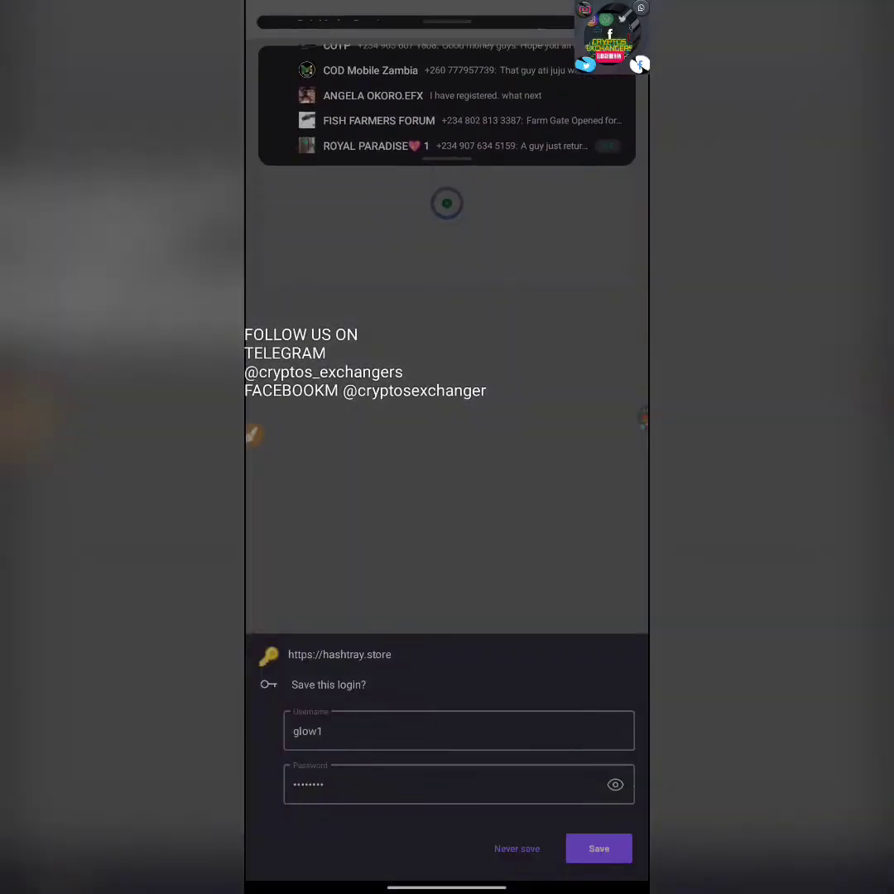
# Step: Answer the browser's prompt to save the new account's login
pyautogui.click(598, 849)
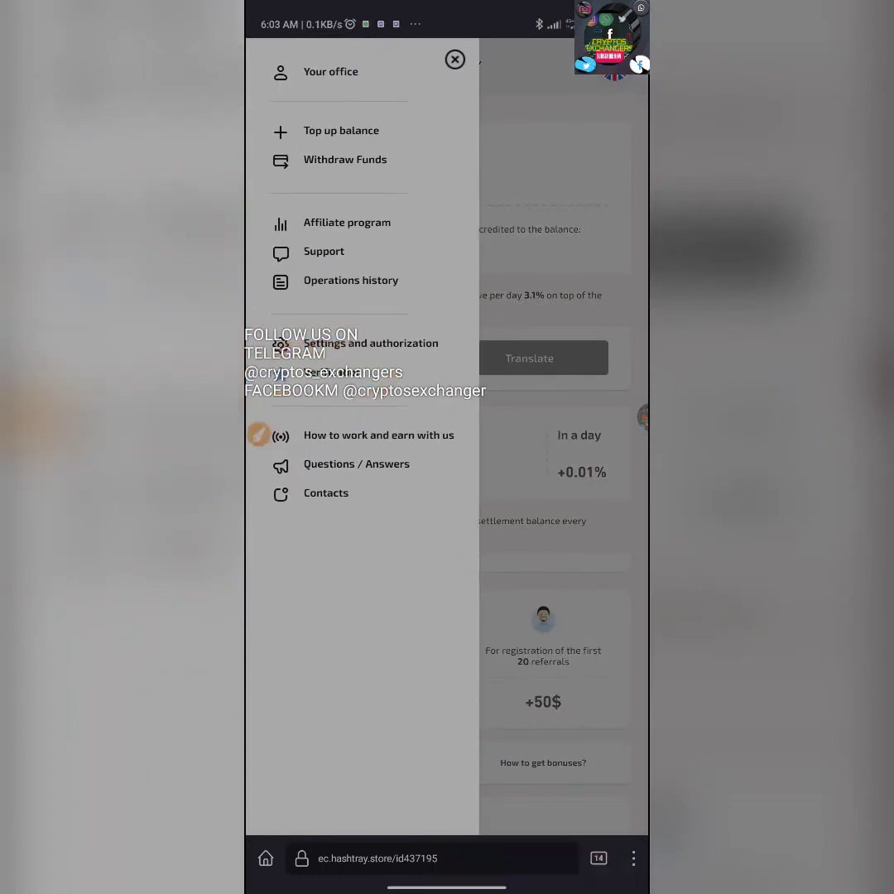
# Step: Open Verification and review the Failed status, passport form and upload slots
pyautogui.click(455, 60)
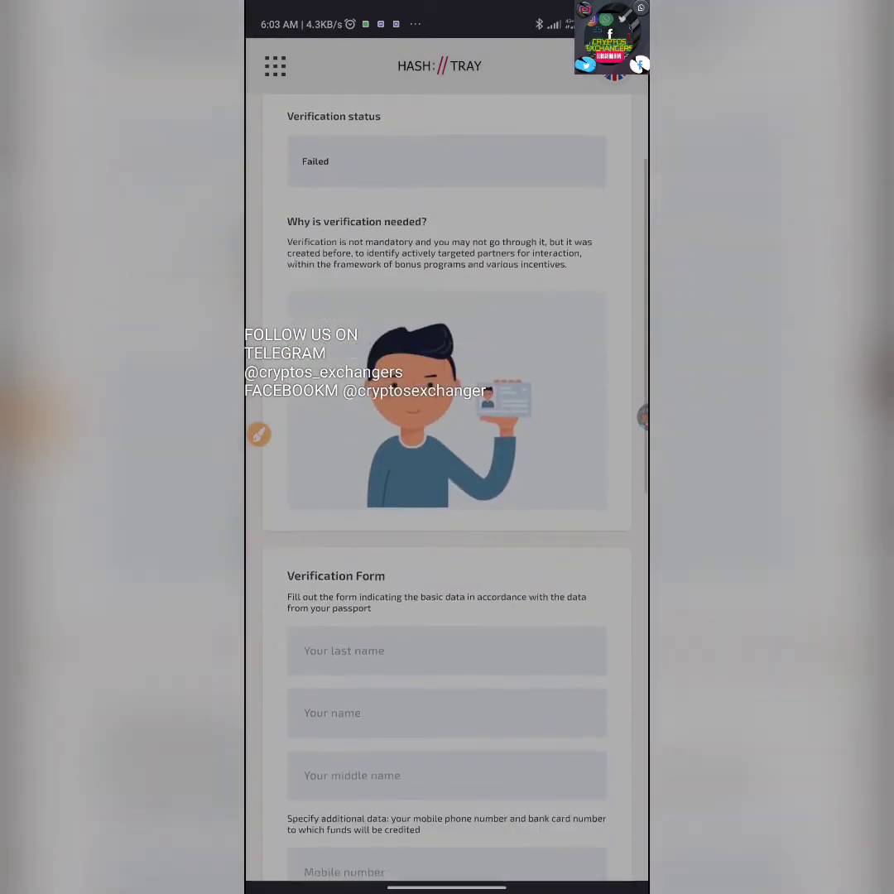
pyautogui.scroll(-3)
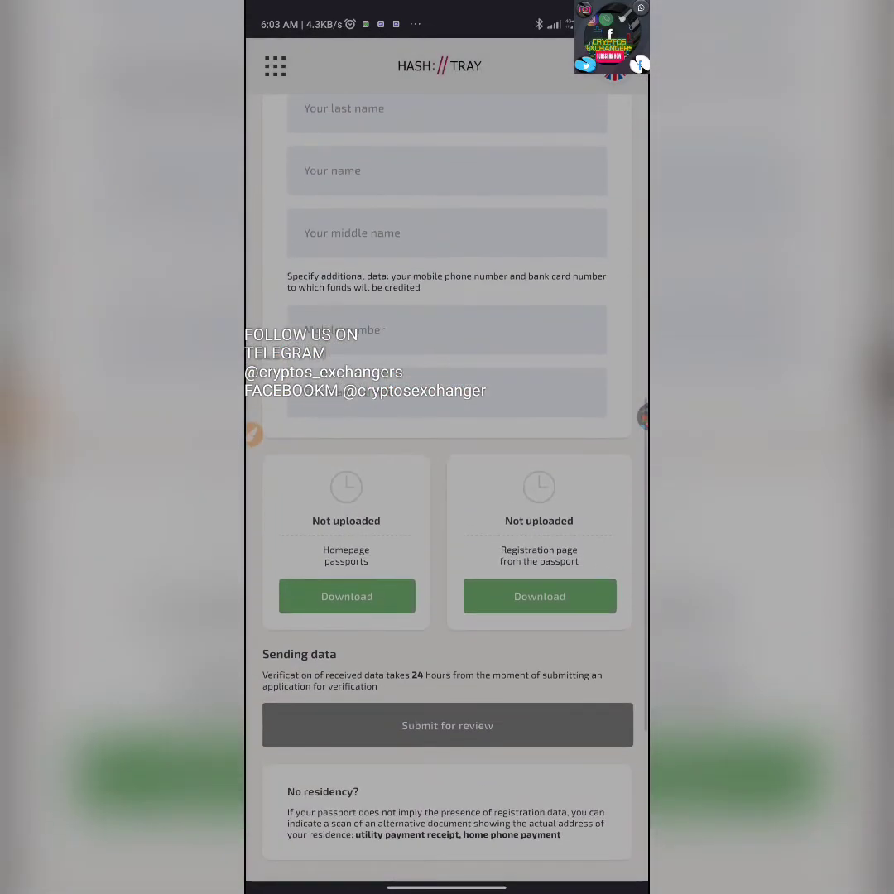
pyautogui.scroll(-3)
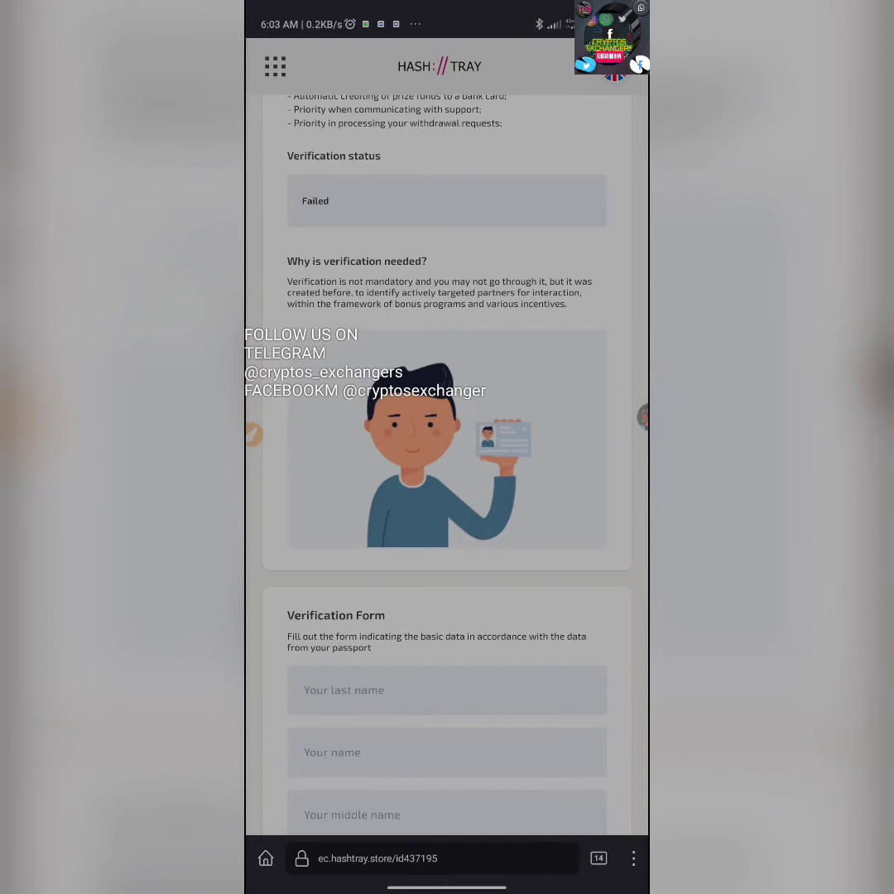
pyautogui.scroll(-3)
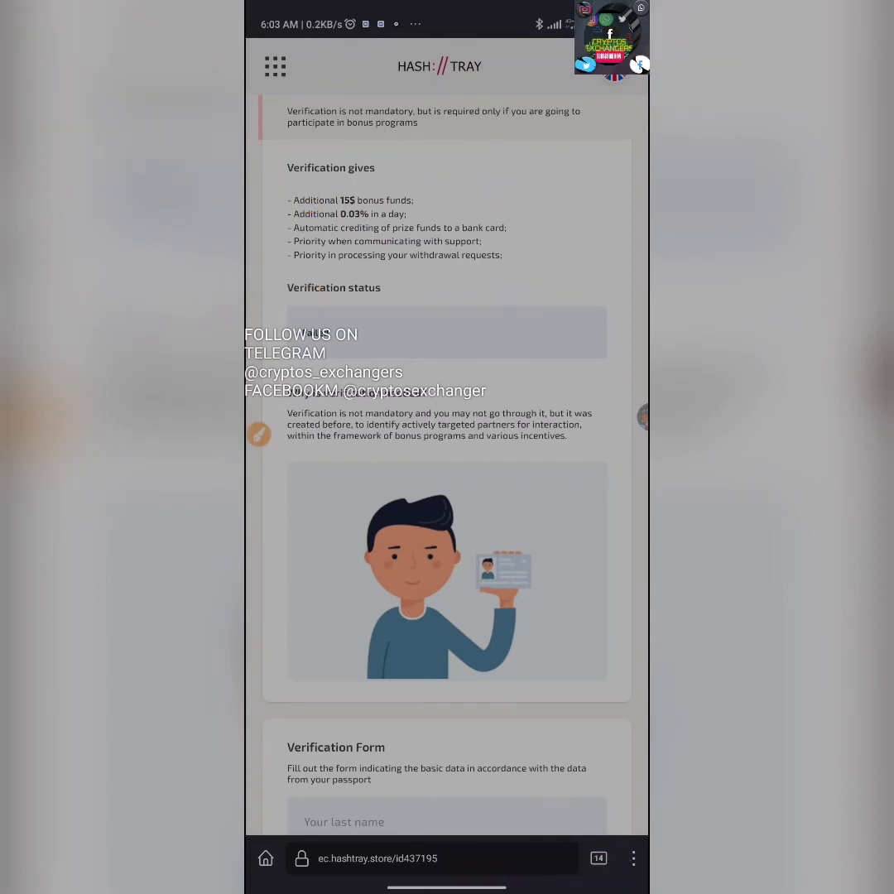
pyautogui.scroll(-3)
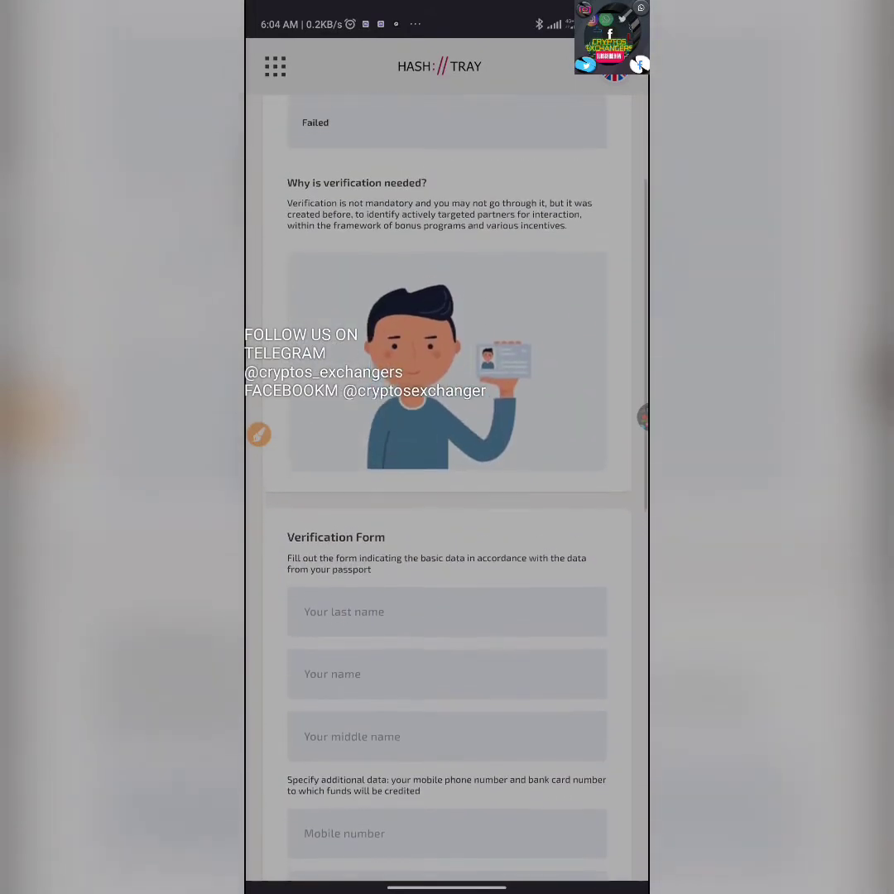
# Step: Open Top up balance and review the bank card, e-payment and cryptocurrency methods
pyautogui.click(274, 66)
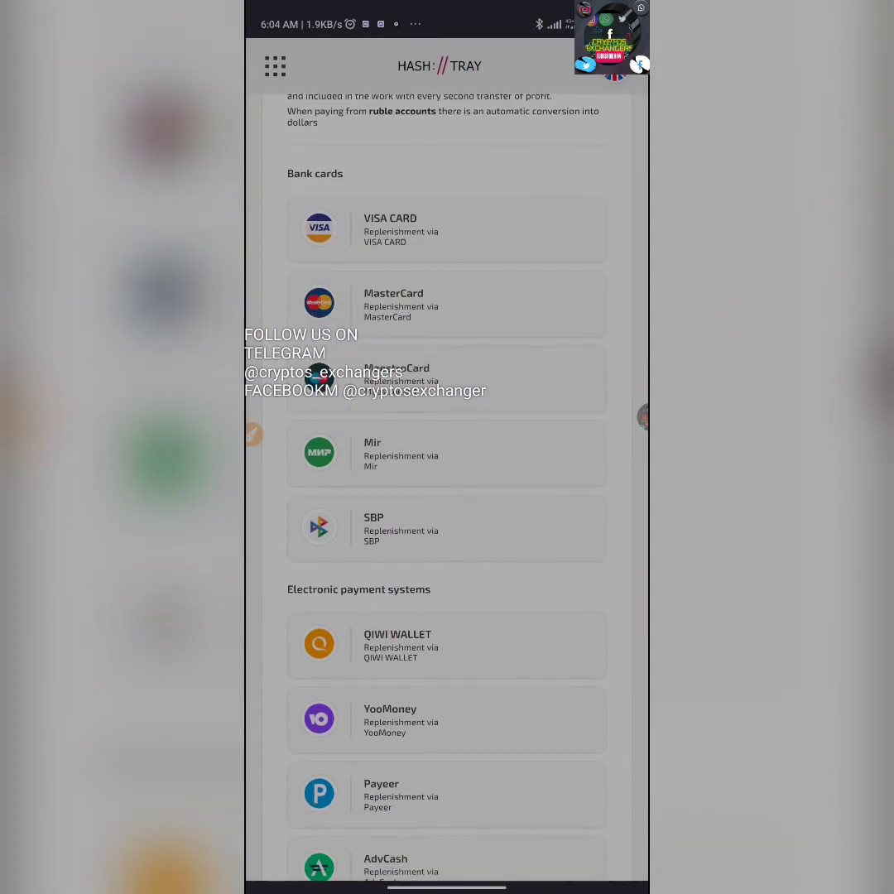
pyautogui.scroll(-3)
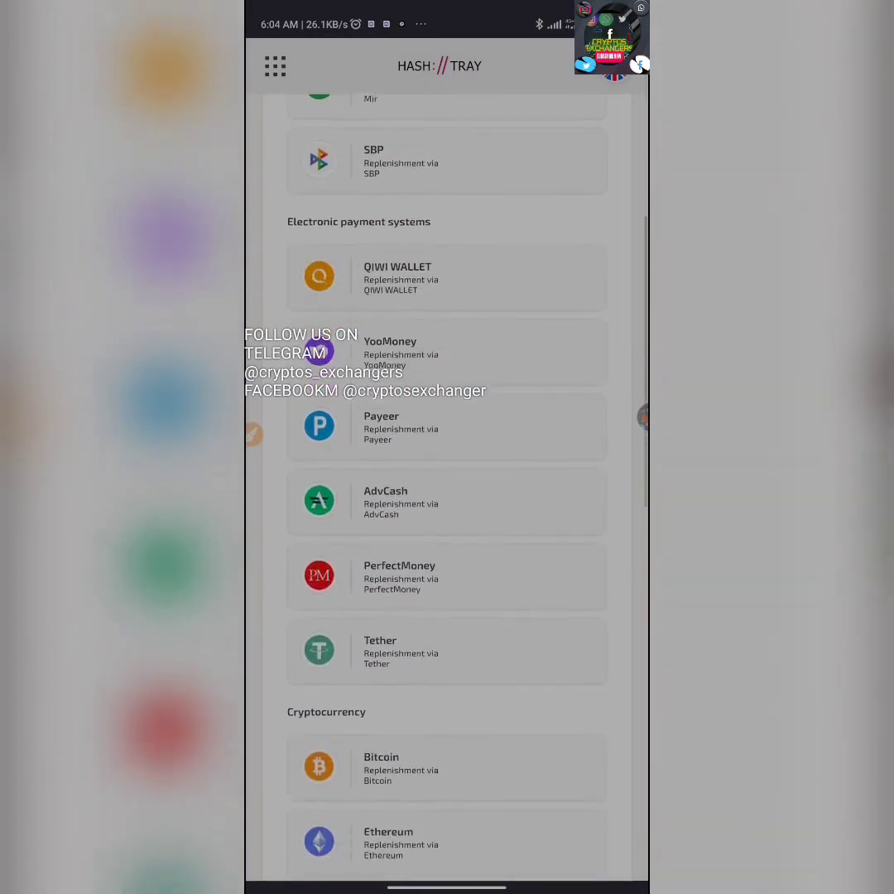
pyautogui.scroll(-3)
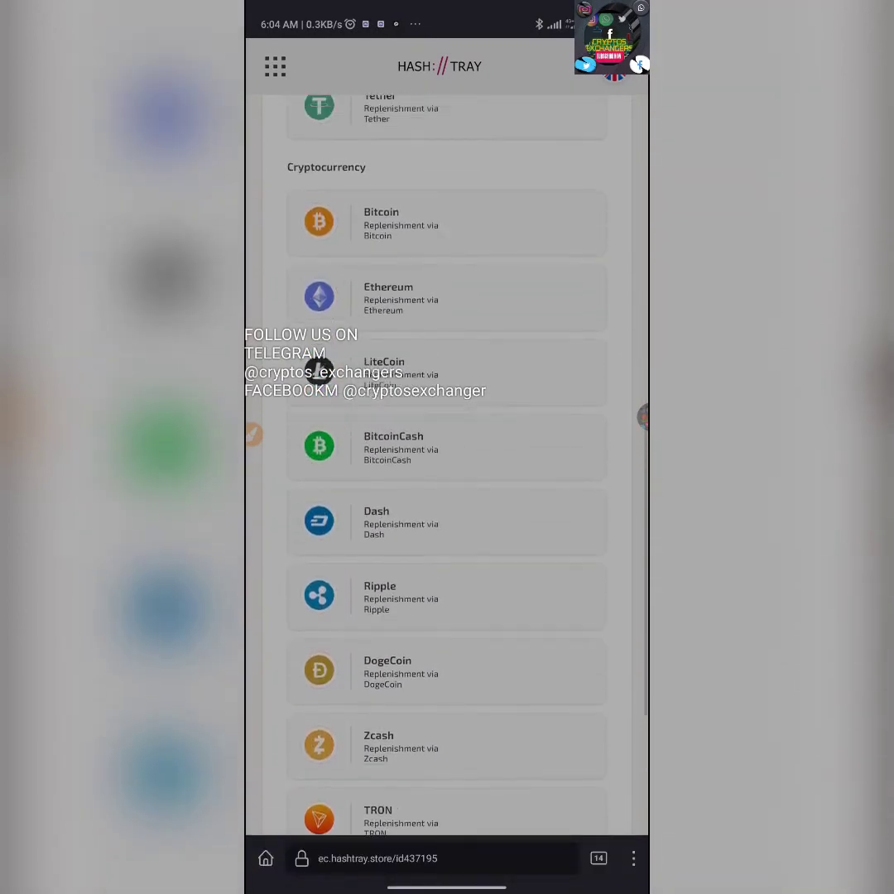
pyautogui.scroll(-3)
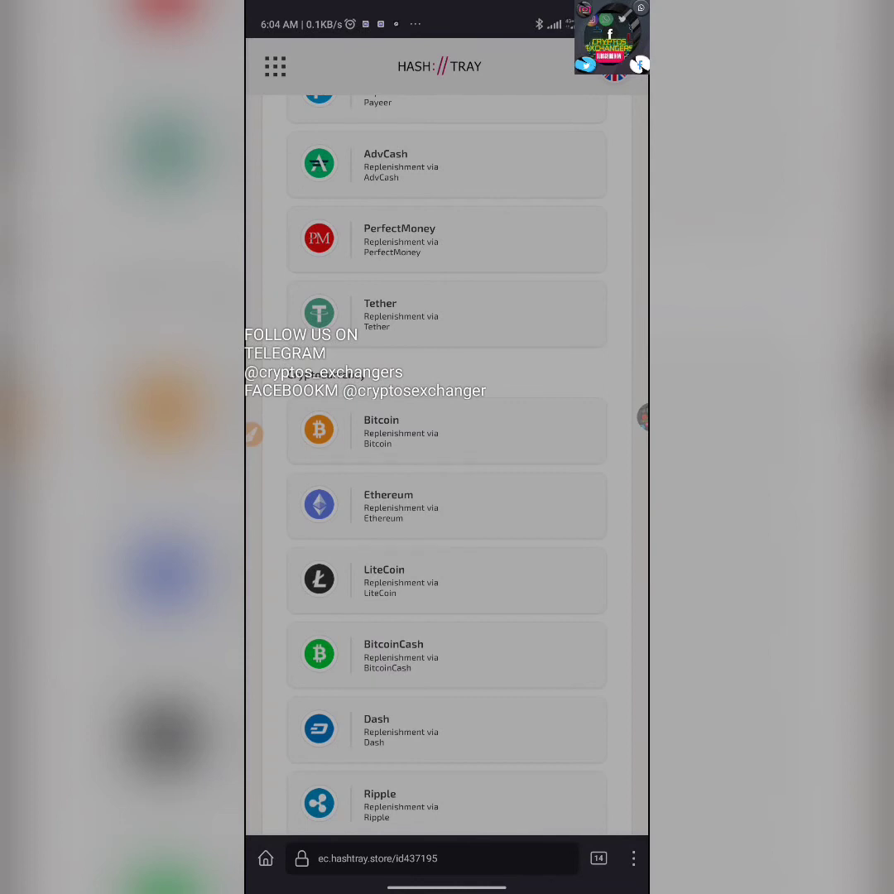
pyautogui.scroll(-3)
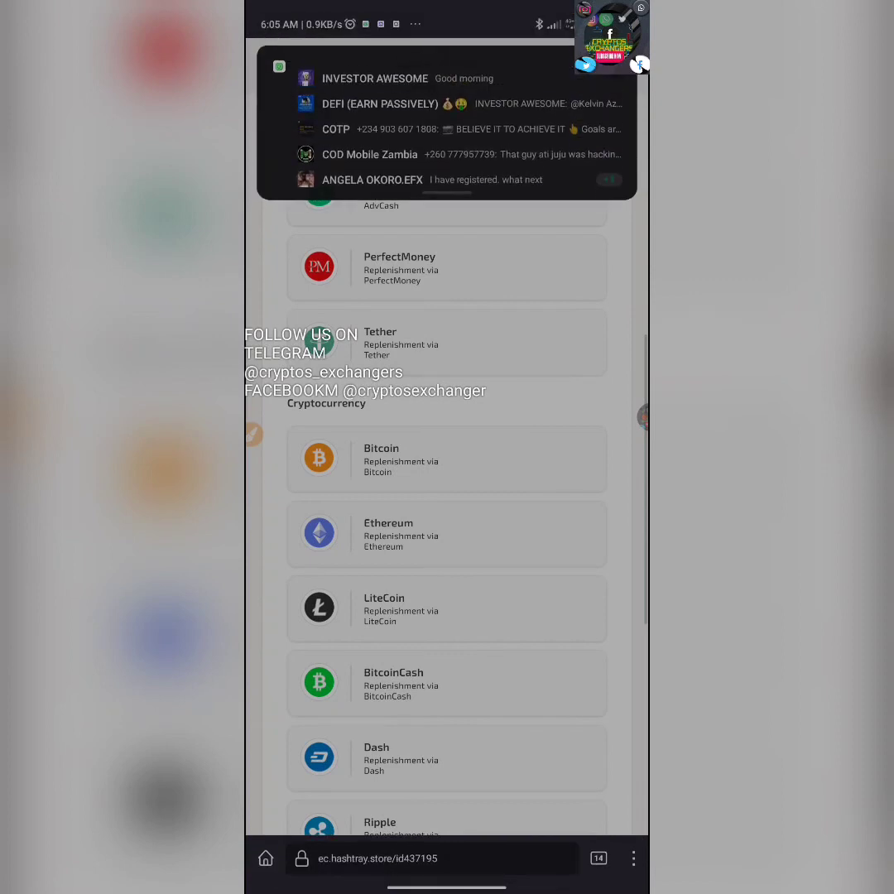
pyautogui.scroll(-3)
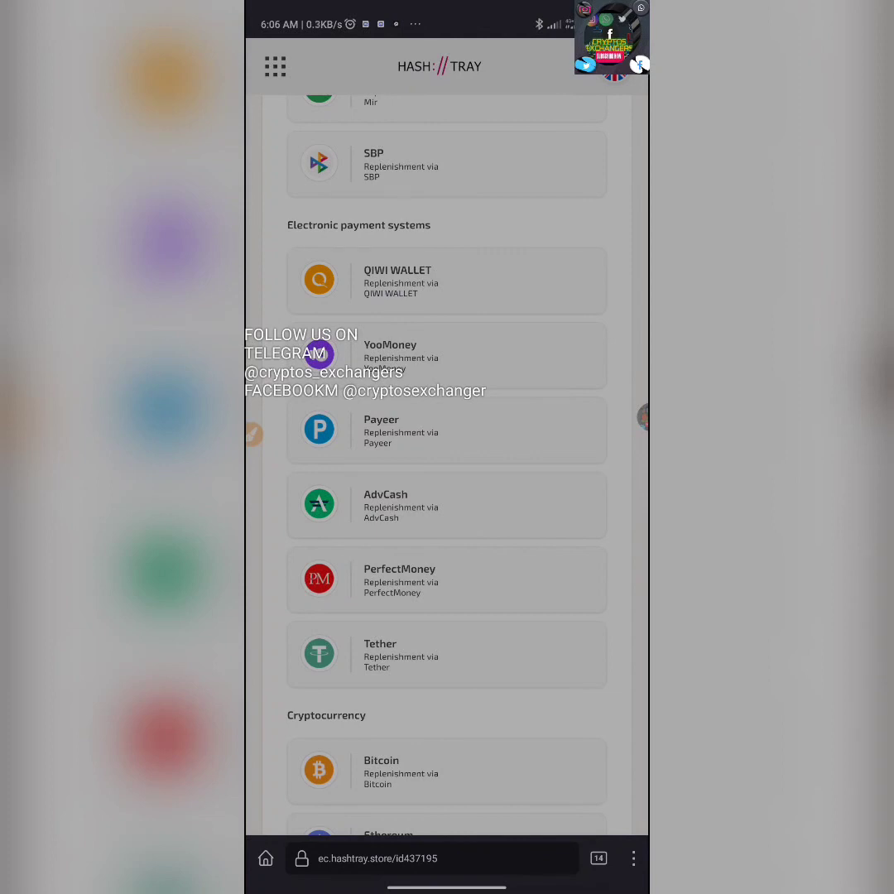
pyautogui.scroll(-3)
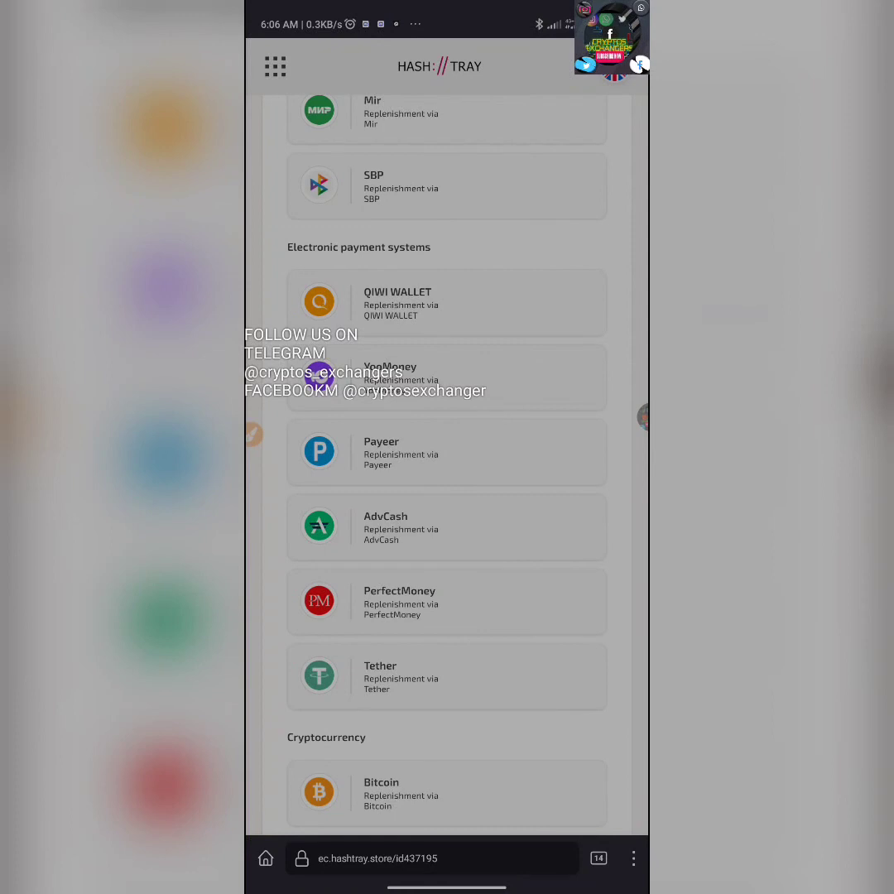